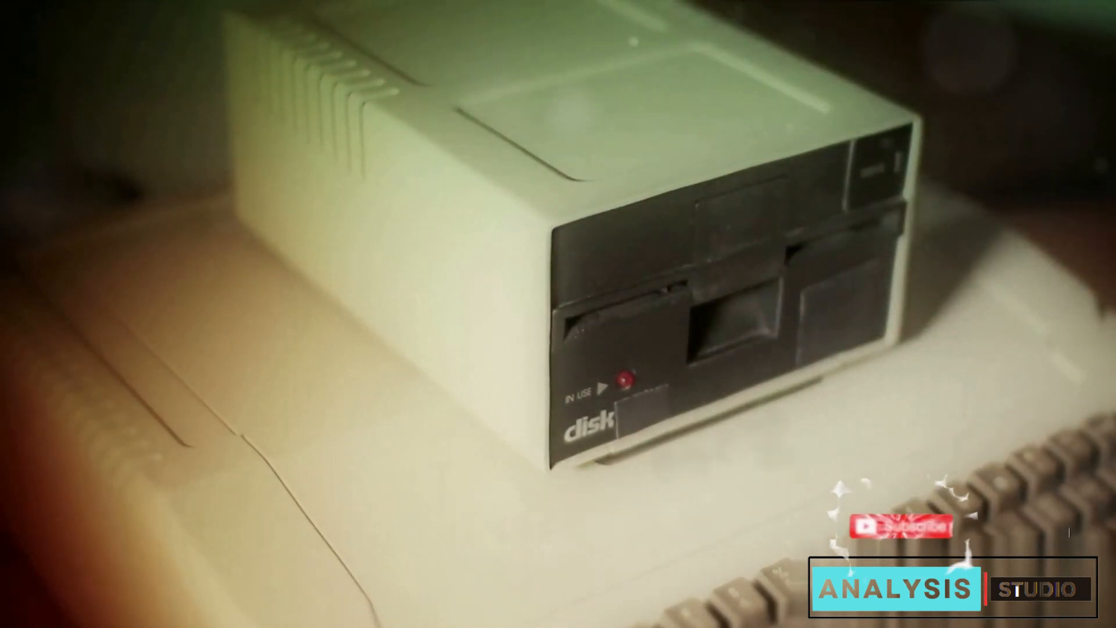
click(890, 526)
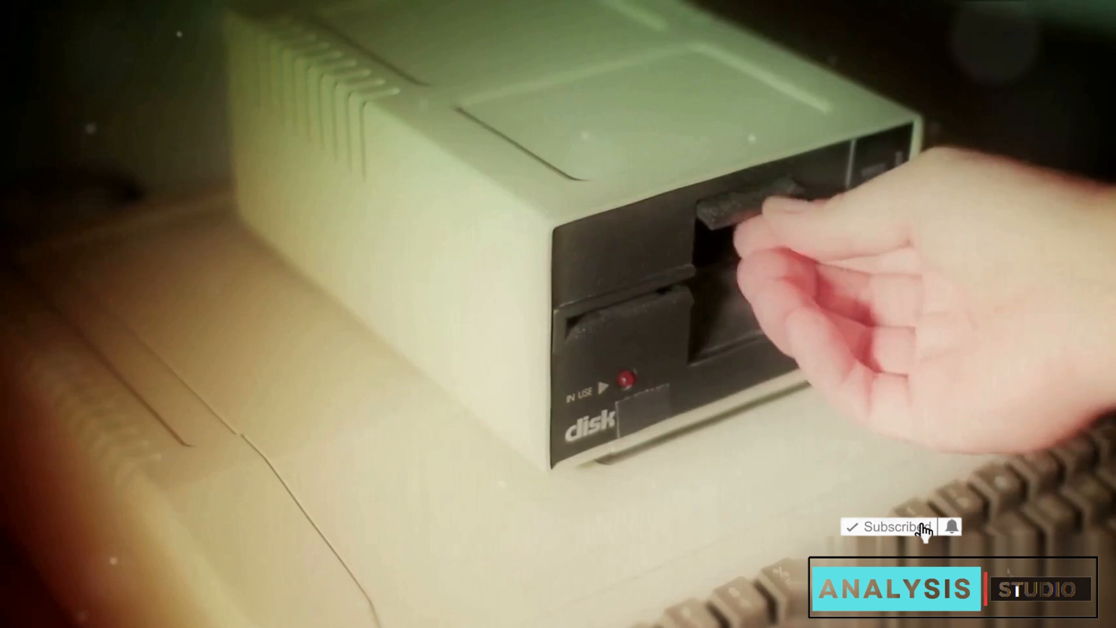